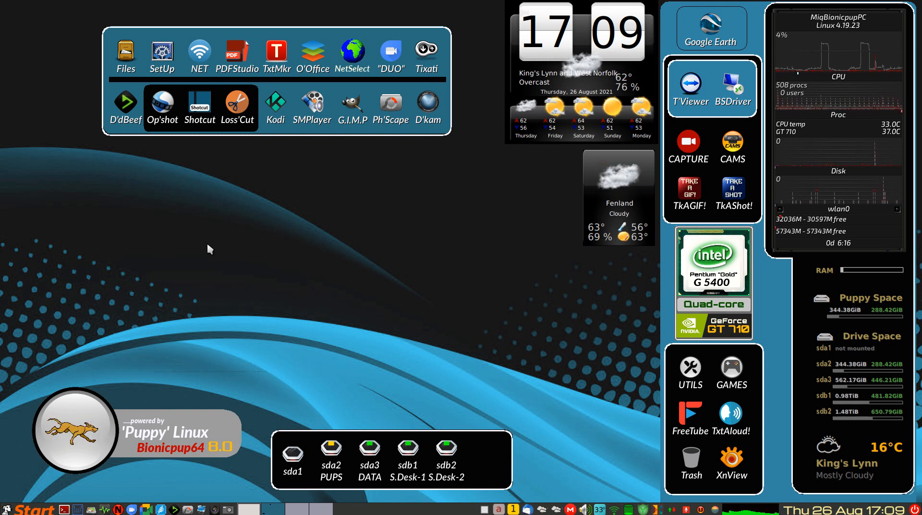
mouse_move(115, 343)
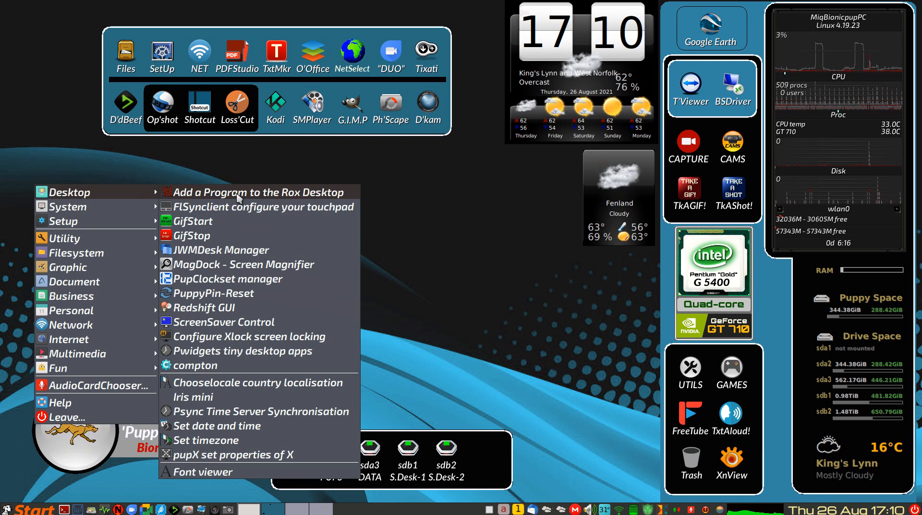
mouse_move(238, 199)
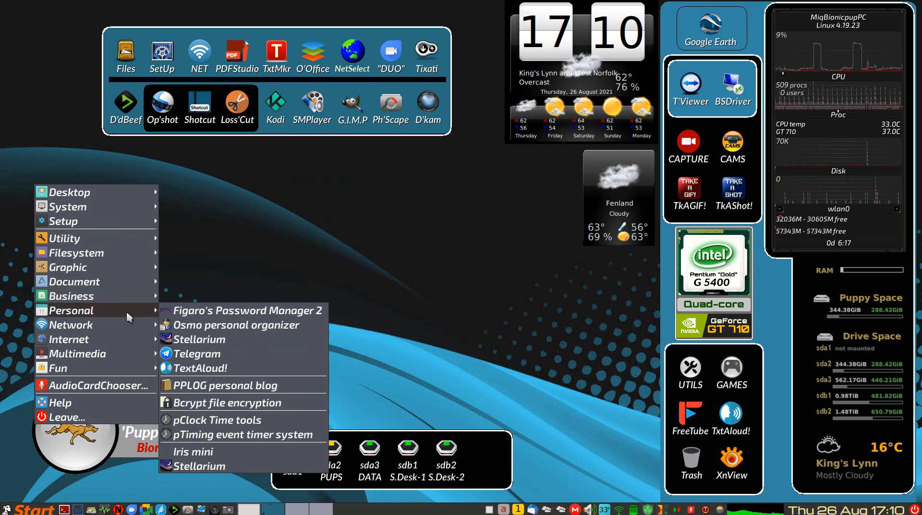
mouse_move(73, 324)
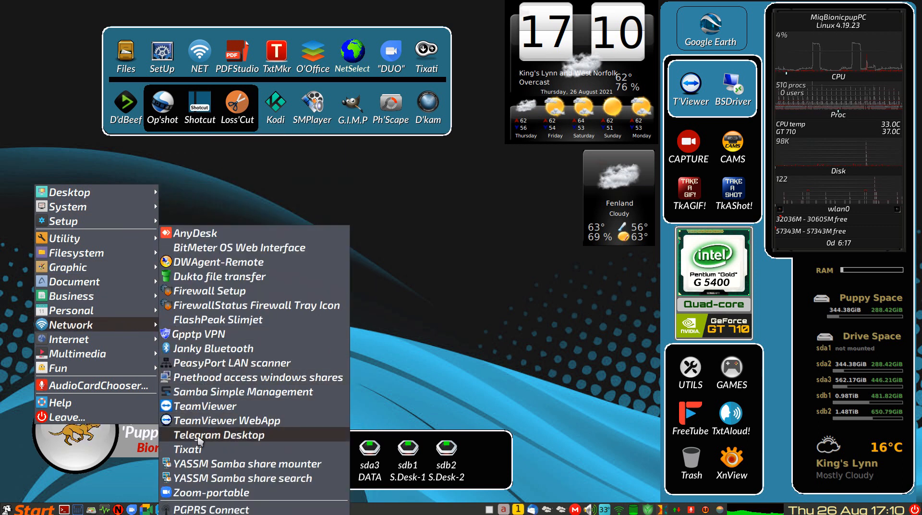
mouse_move(210, 492)
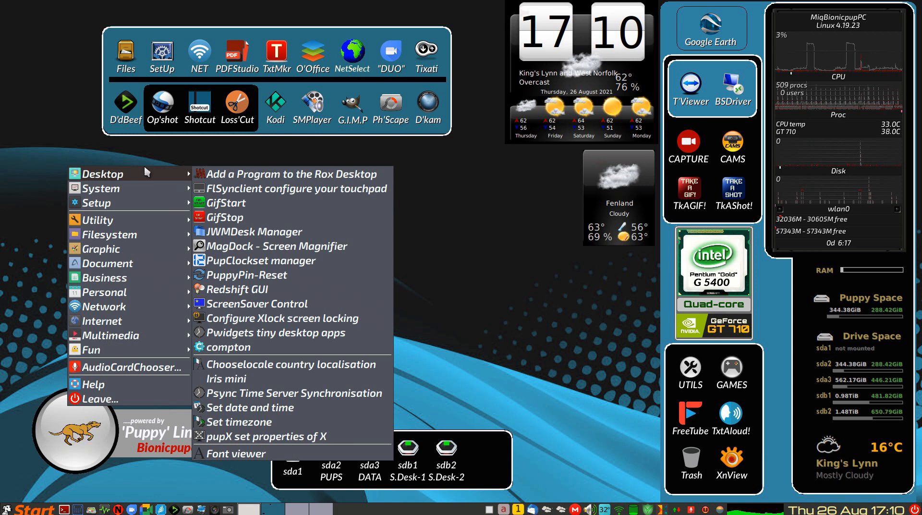
mouse_move(292, 174)
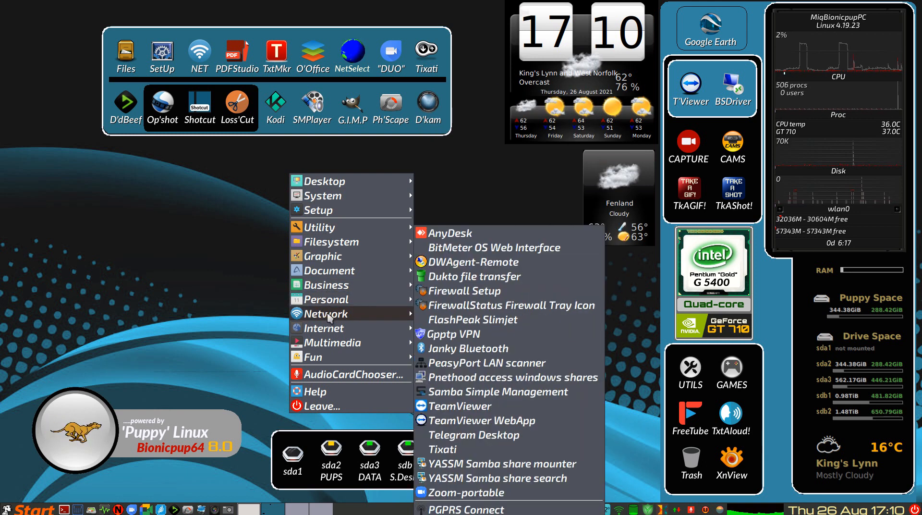
mouse_move(461, 405)
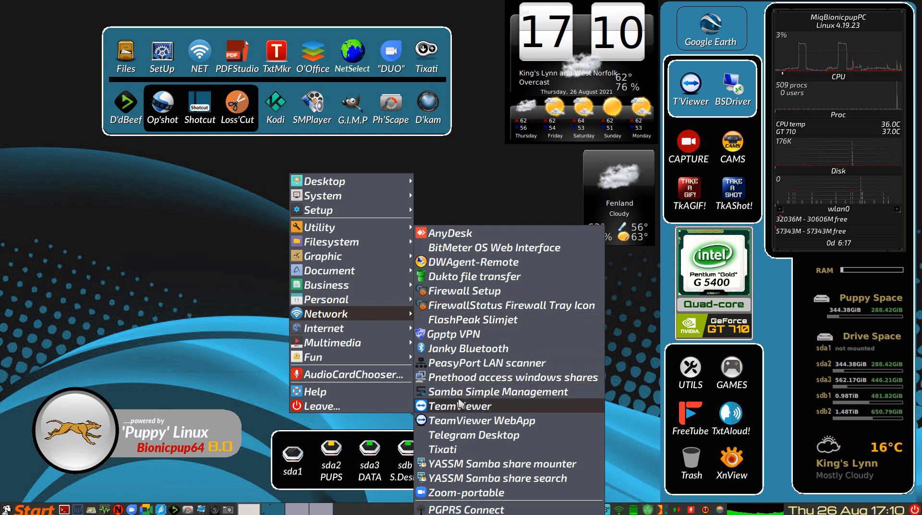
mouse_move(460, 492)
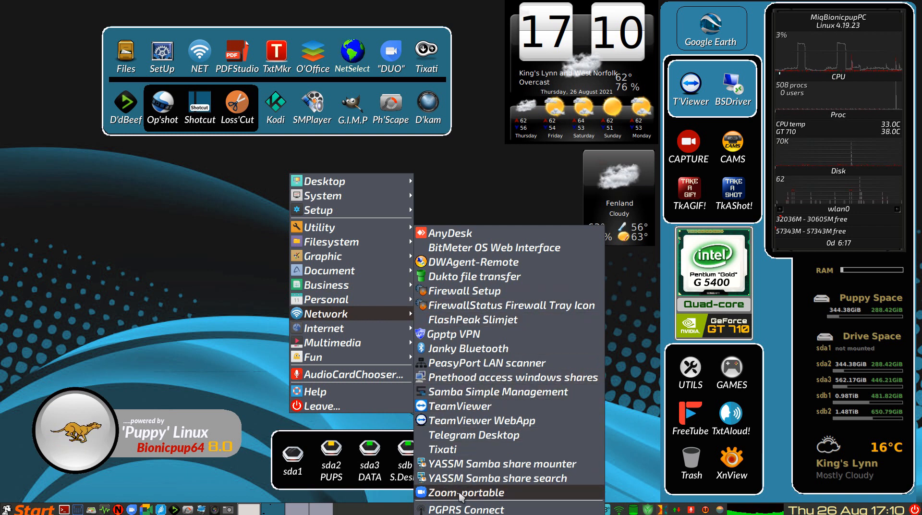
Step: Add Zoom-portable from the Network submenu as a desktop icon, creating zoom-portable.desktop
left_click(465, 491)
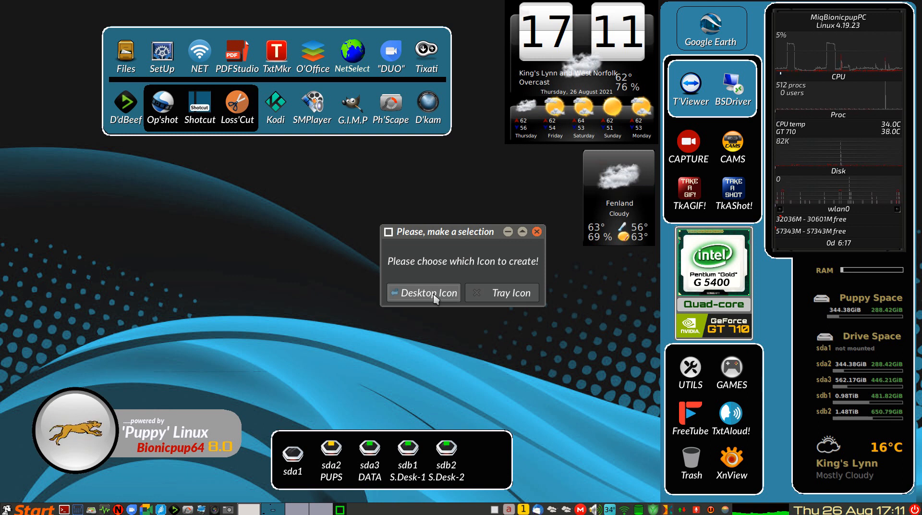
left_click(422, 292)
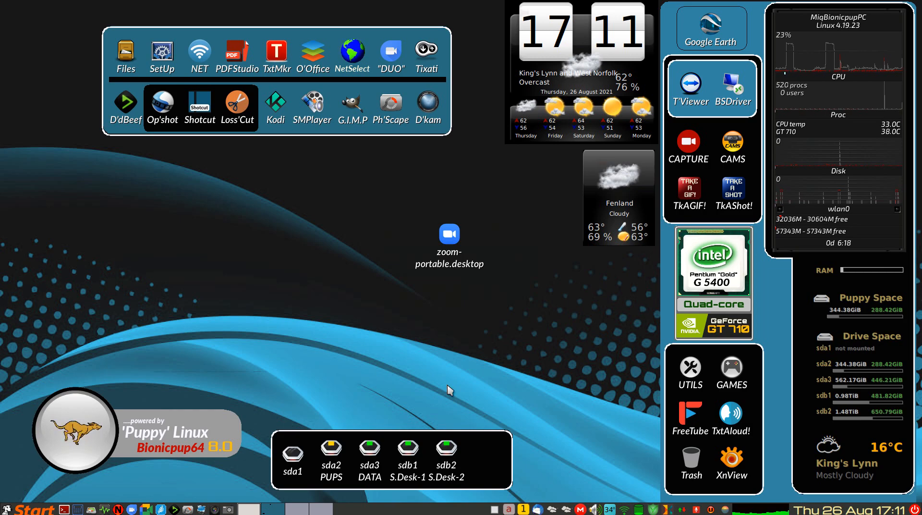